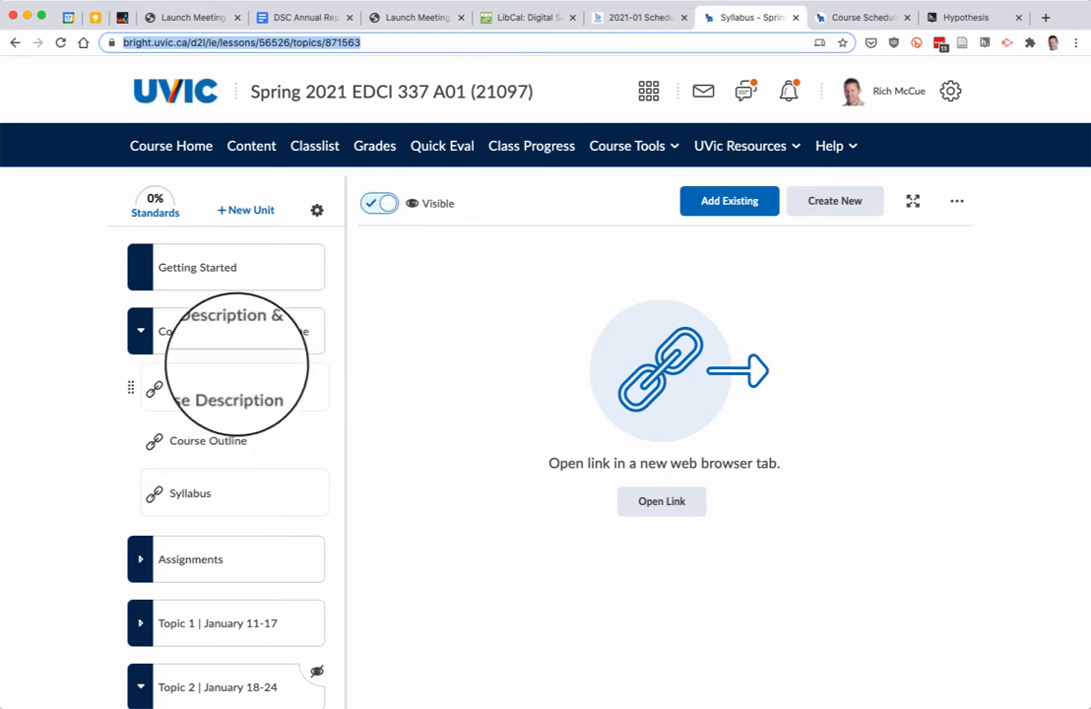
{"action": "mouse_move", "coordinate": [232, 414]}
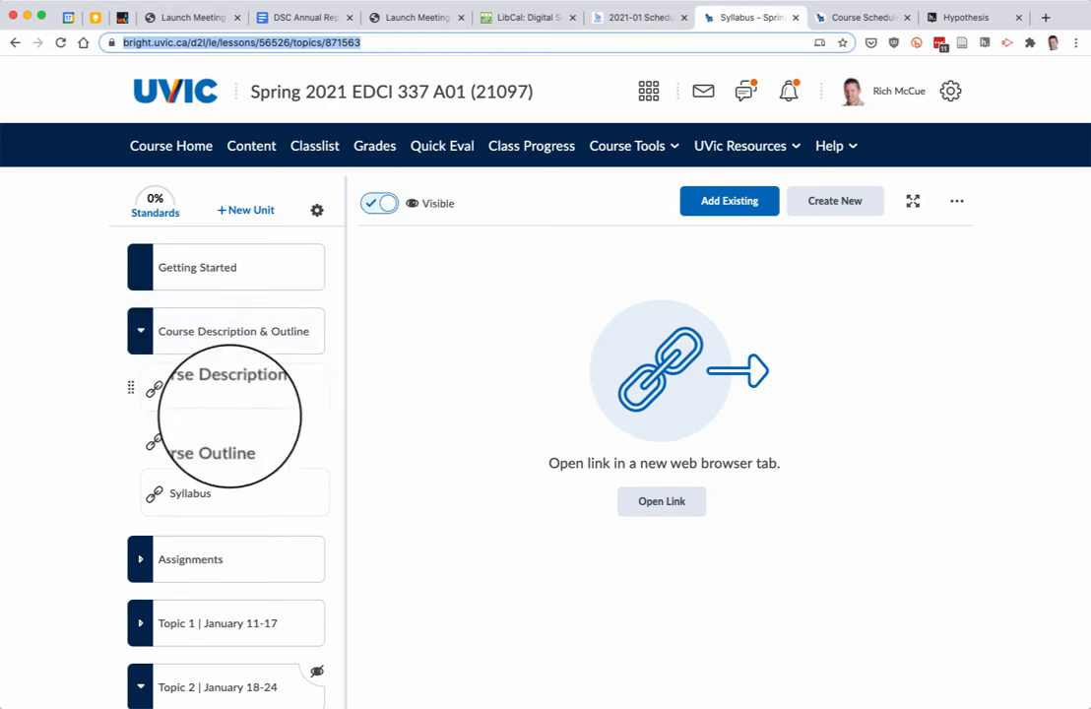
{"action": "mouse_move", "coordinate": [552, 522]}
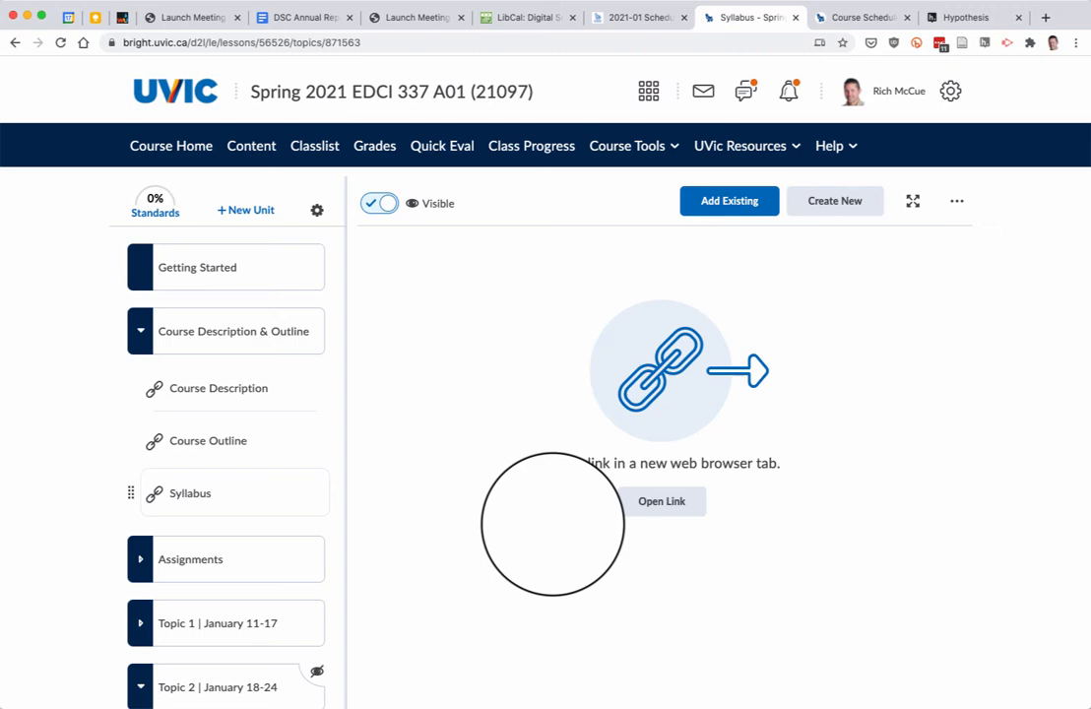
{"action": "mouse_move", "coordinate": [662, 502]}
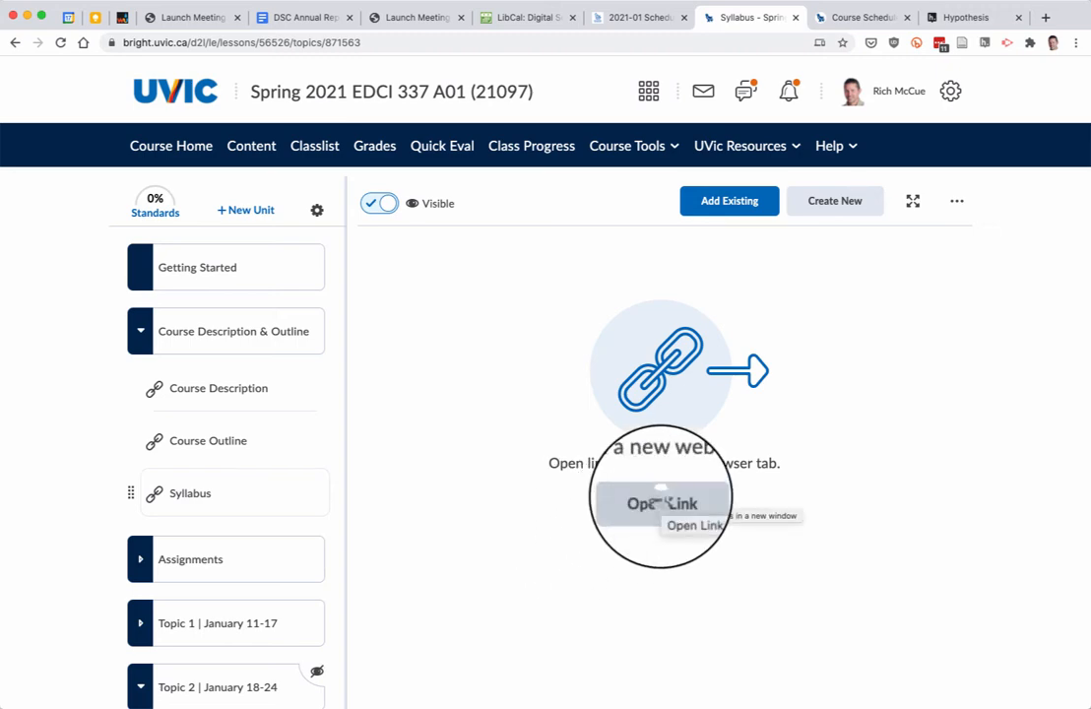
- Open the January course outline PDF from the Syllabus topic in a new tab
{"action": "left_click", "coordinate": [662, 504]}
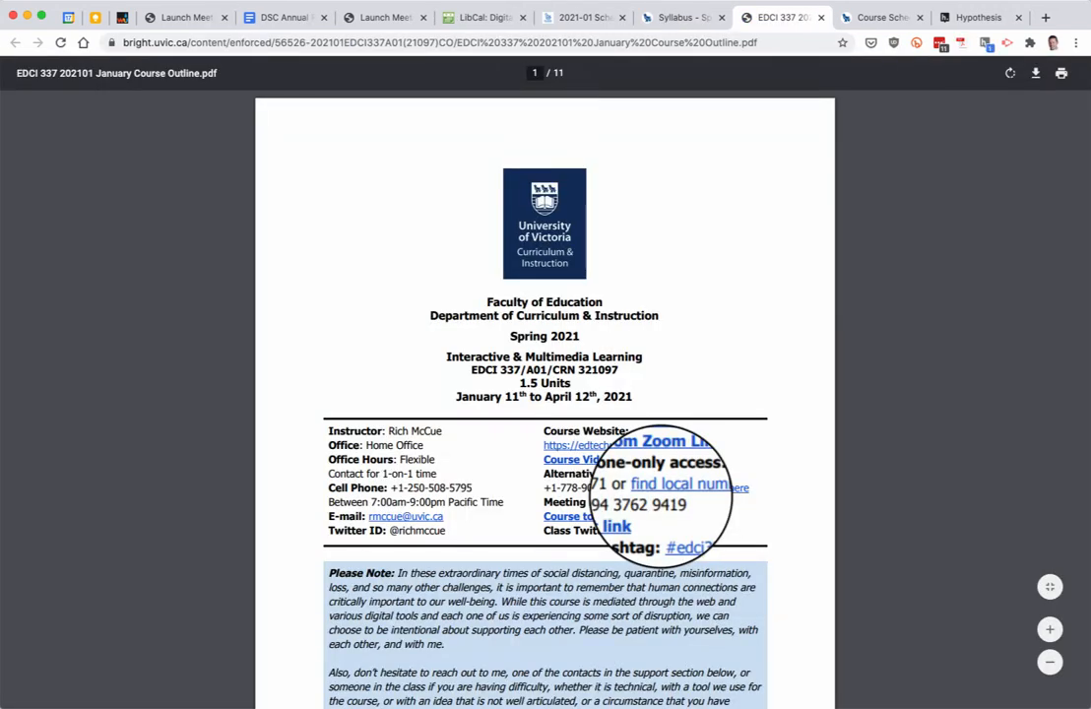
{"action": "mouse_move", "coordinate": [556, 394]}
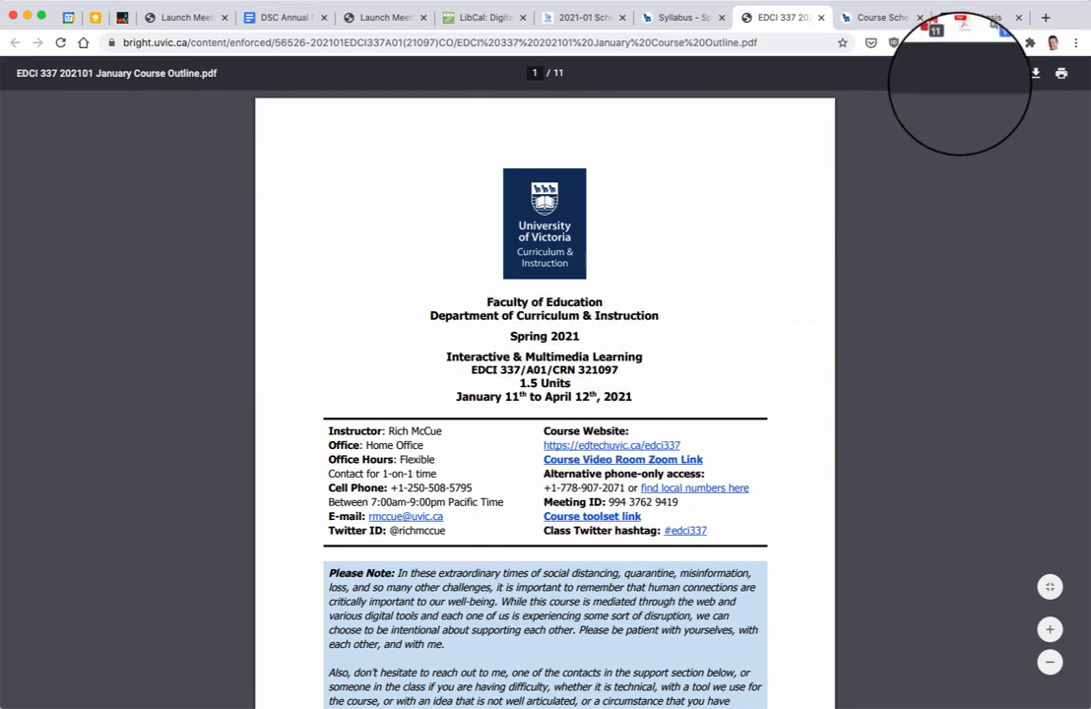
- Turn on the Hypothesis sidebar for the PDF and scroll to the annotated support passage
{"action": "left_click", "coordinate": [1014, 43]}
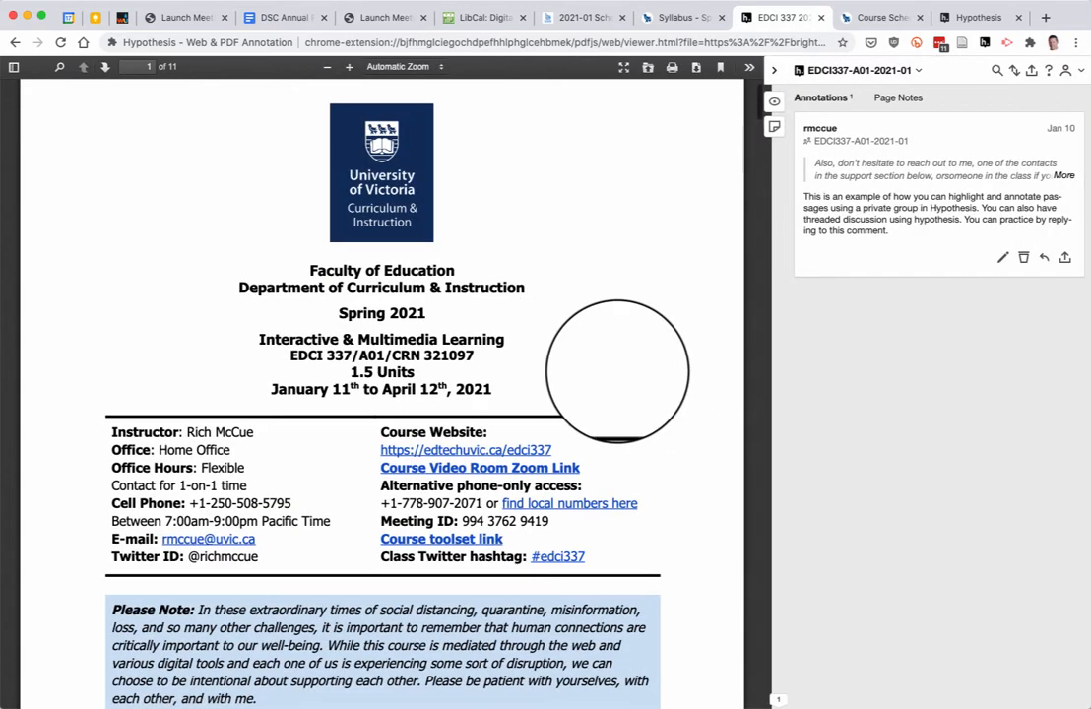
{"action": "scroll", "scroll_direction": "down", "scroll_amount": 3}
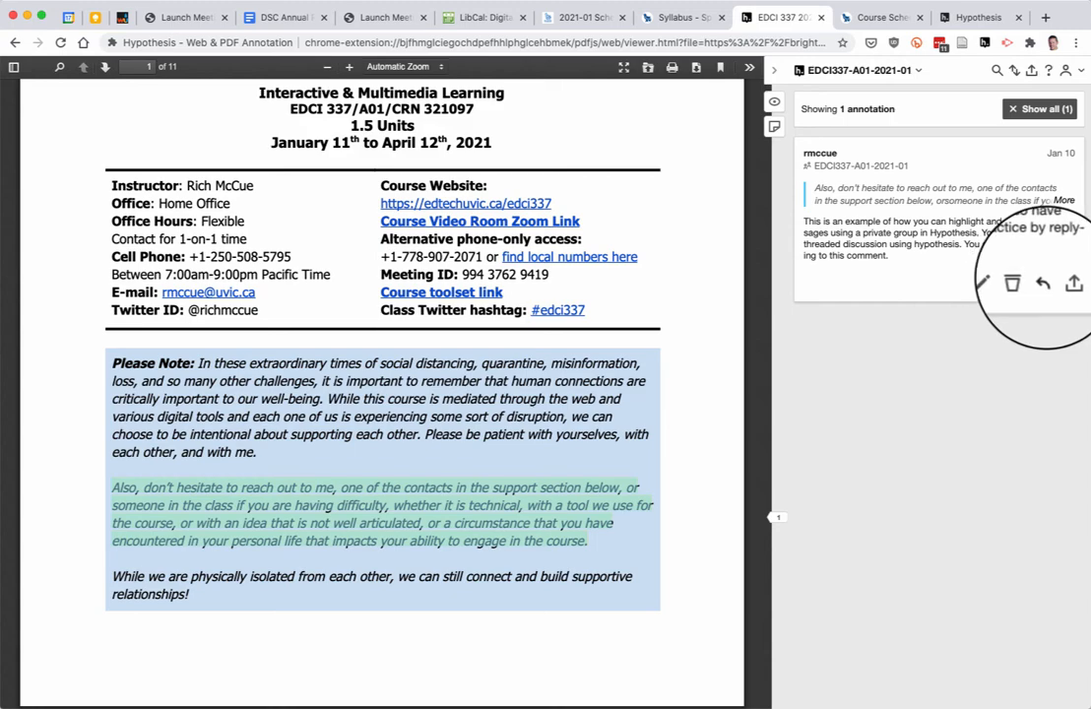
- Reply "Just testing the reply feature." to the annotation and post it to EDCI337-A01-2021-01
{"action": "left_click", "coordinate": [1044, 284]}
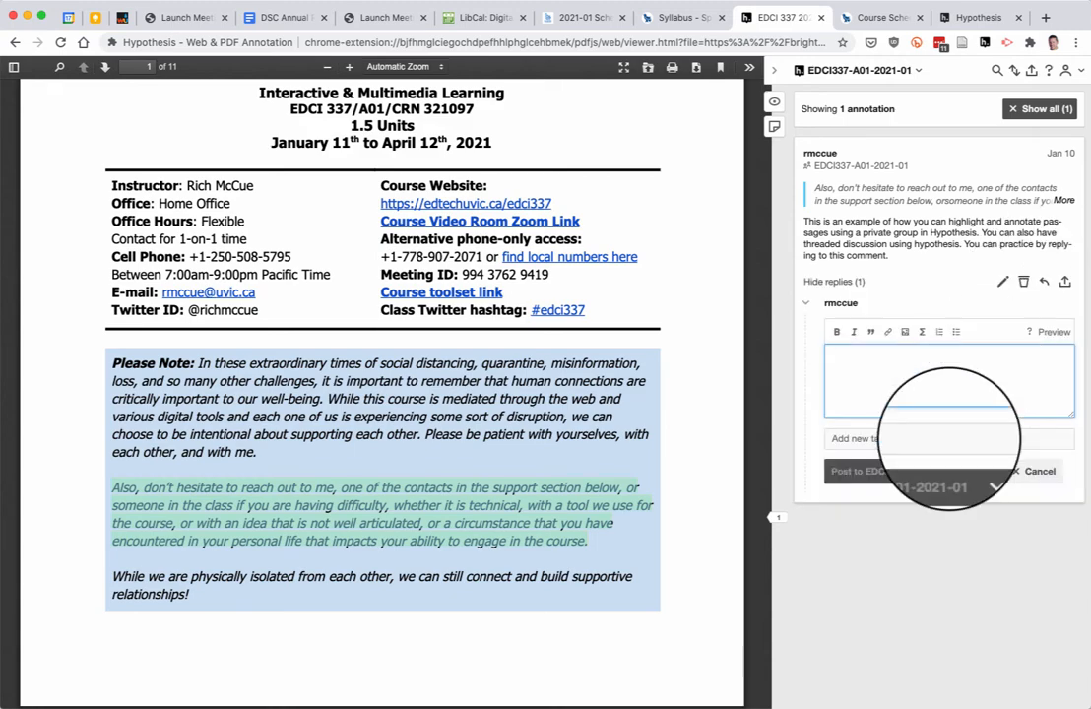
{"action": "type", "text": "Just testin"}
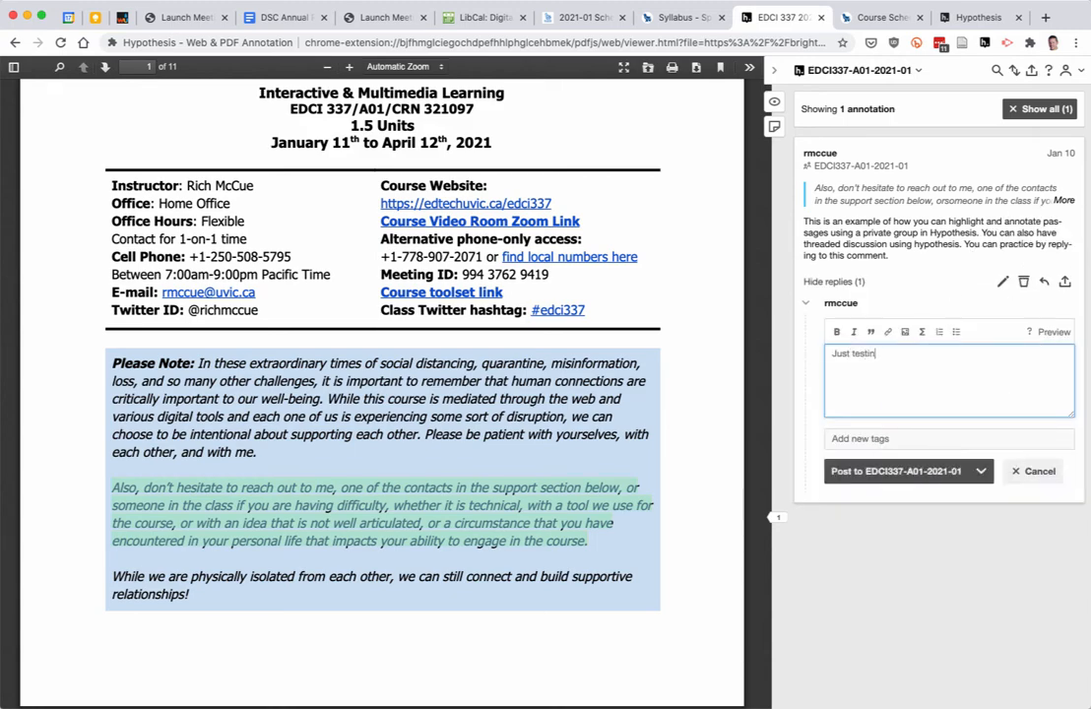
{"action": "type", "text": "g the rep"}
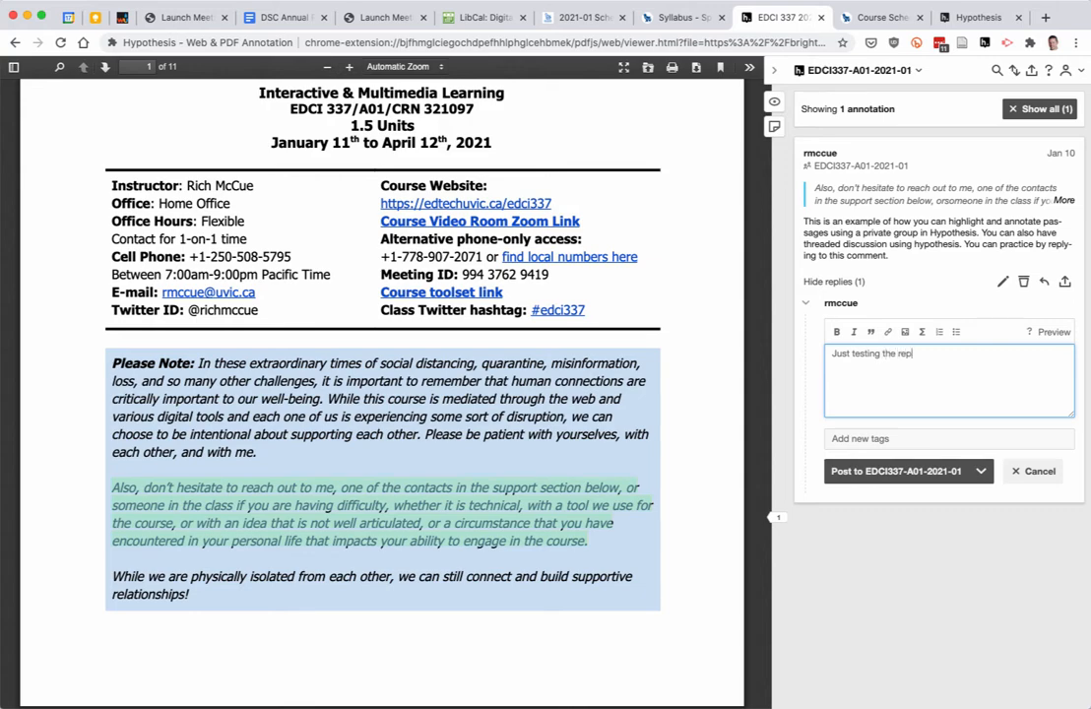
{"action": "type", "text": "ly featu"}
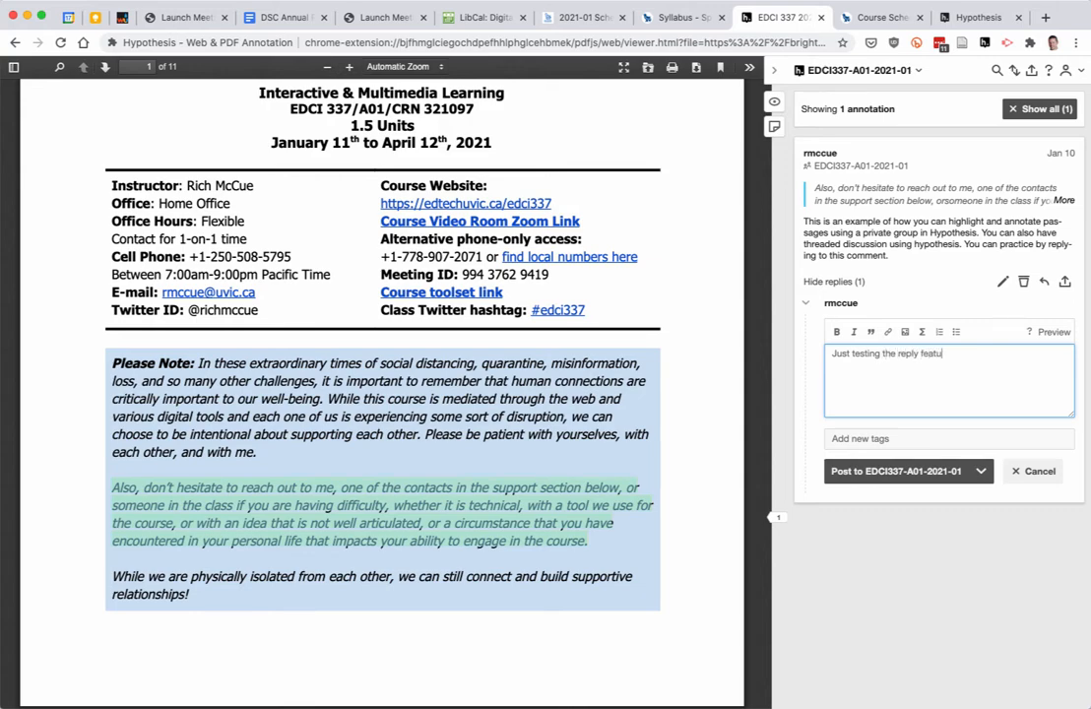
{"action": "type", "text": "re."}
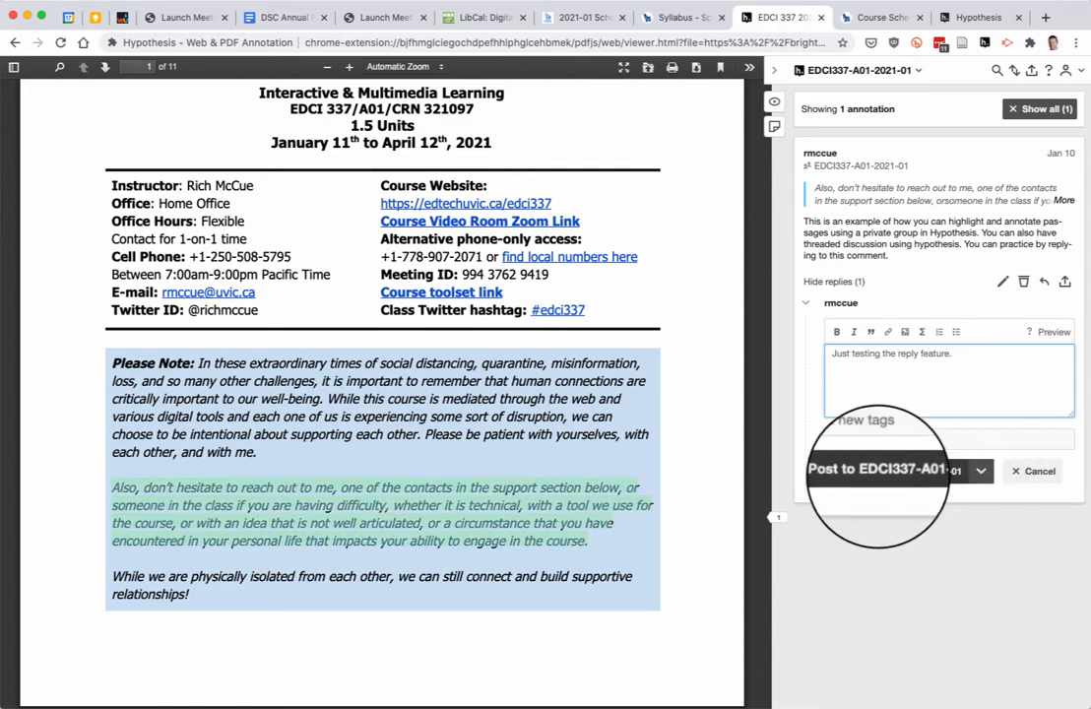
{"action": "mouse_move", "coordinate": [981, 470]}
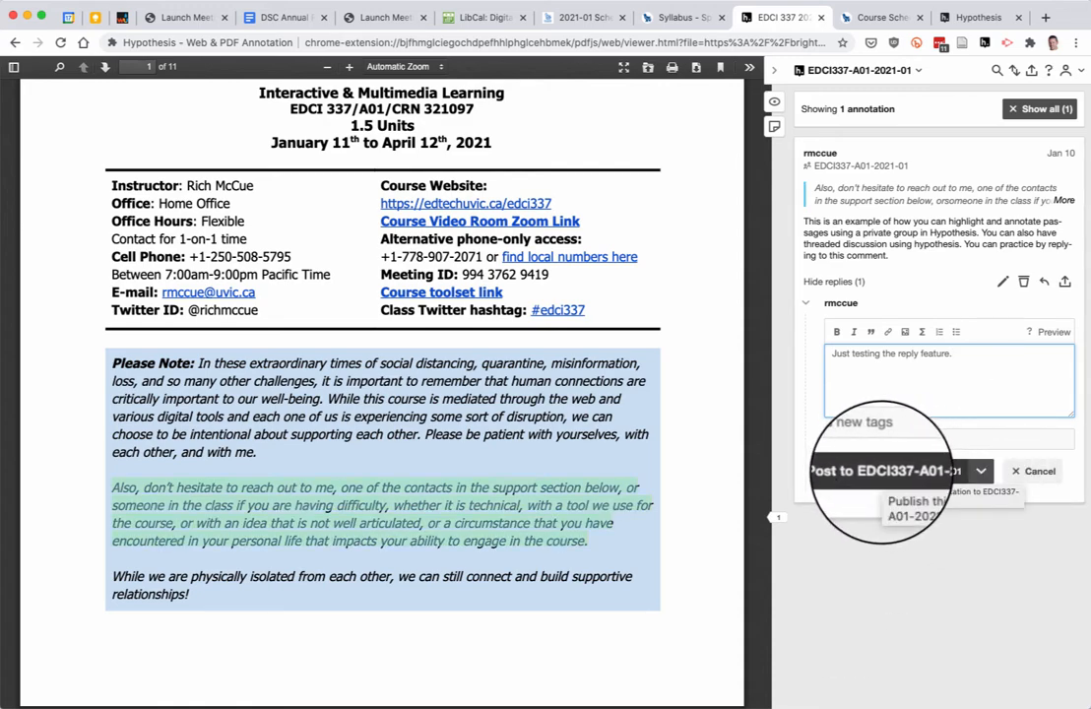
{"action": "left_click", "coordinate": [877, 471]}
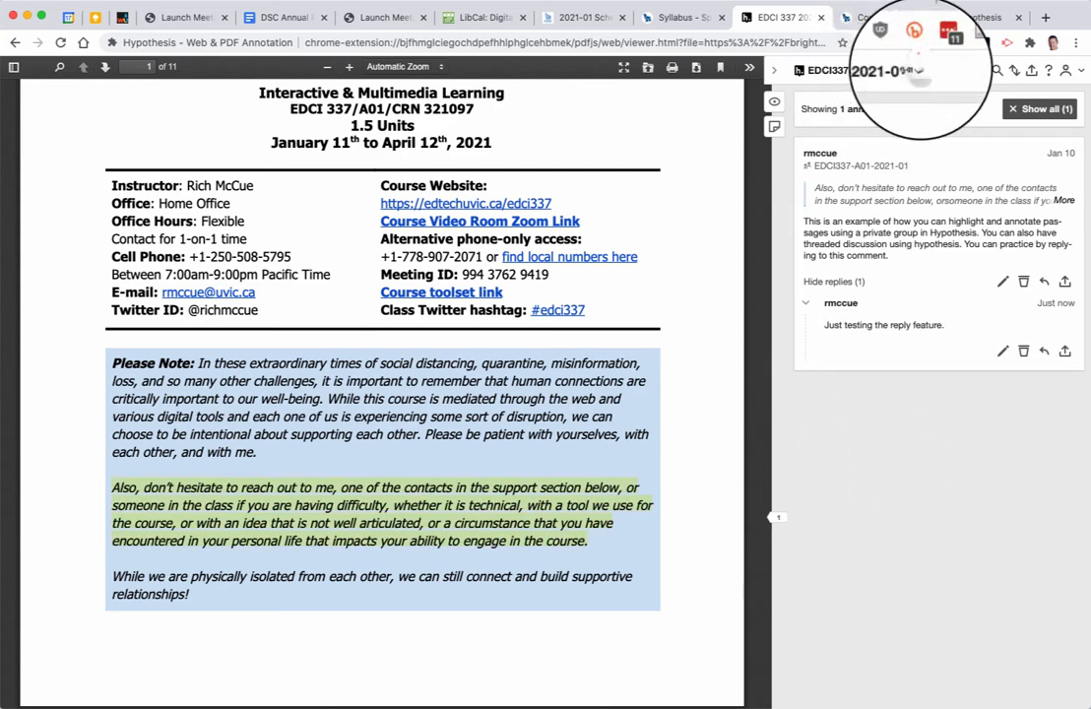
- Review My Groups in the sidebar header, then scroll to page 2's calendar description
{"action": "left_click", "coordinate": [882, 71]}
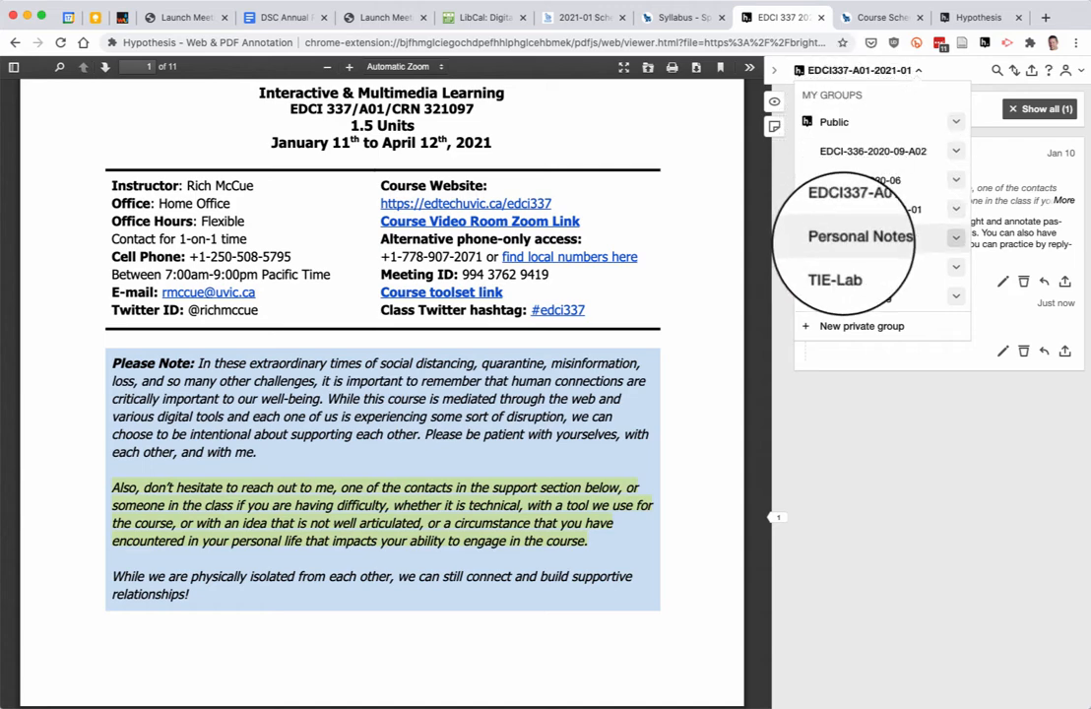
{"action": "scroll", "scroll_direction": "down", "scroll_amount": 3}
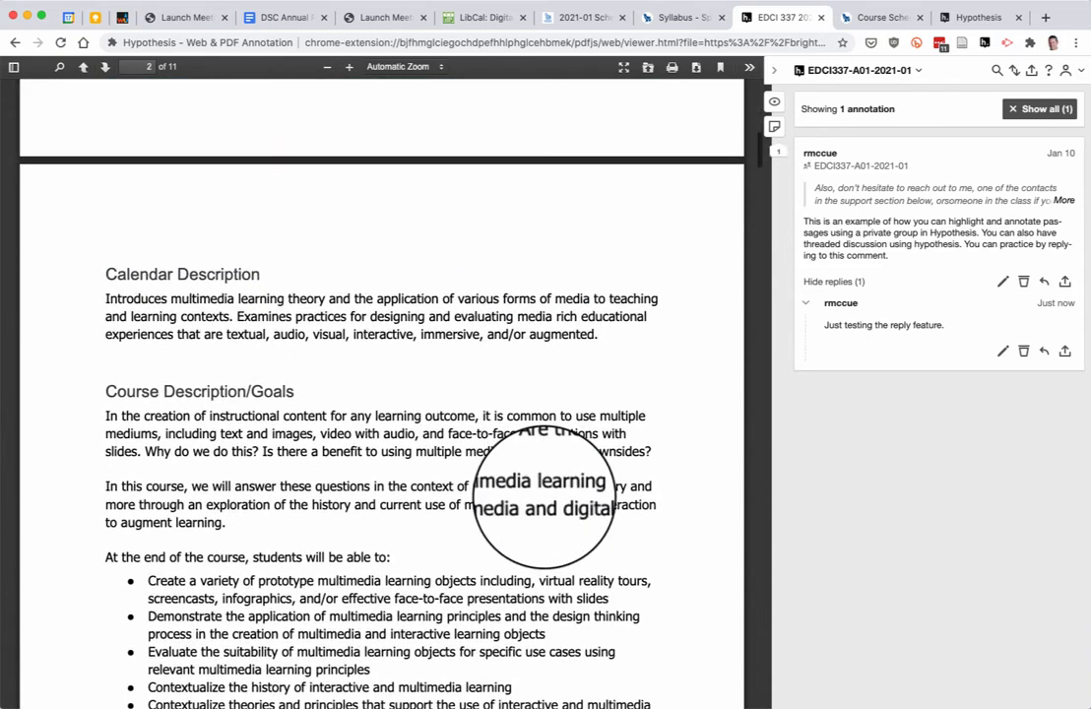
- Scroll to the Course Goals sentence about answering these questions through multimedia learning theory
{"action": "scroll", "scroll_direction": "down", "scroll_amount": 3}
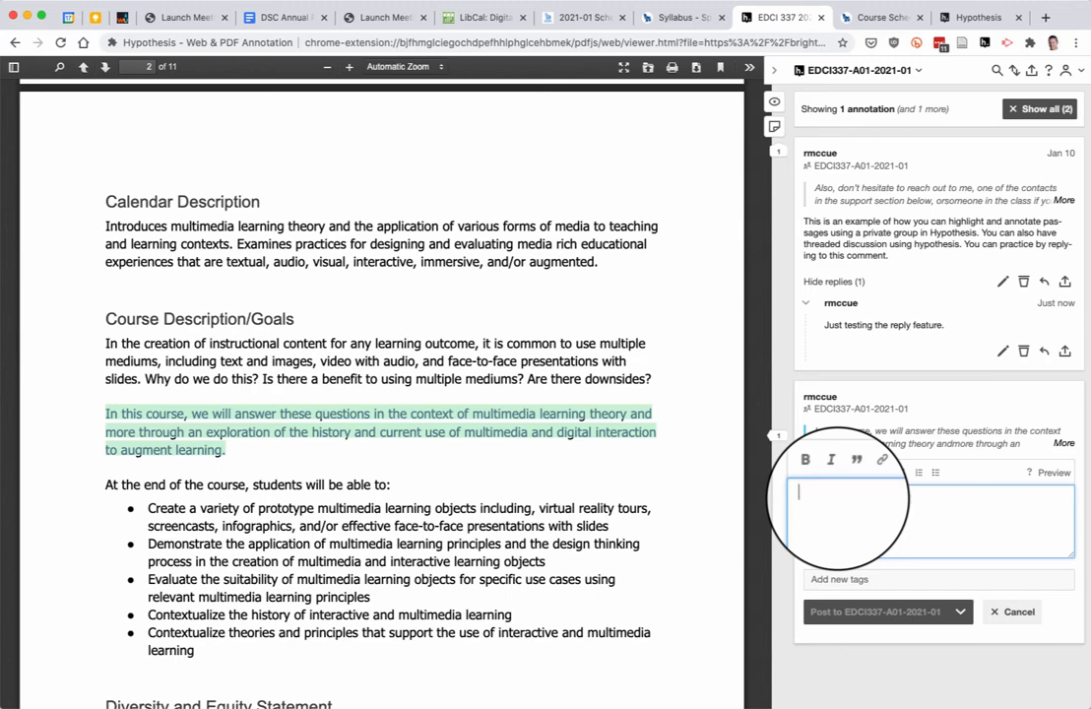
- Write "What does everyone think about these questions?" as the new annotation's comment
{"action": "type", "text": "What does everyone"}
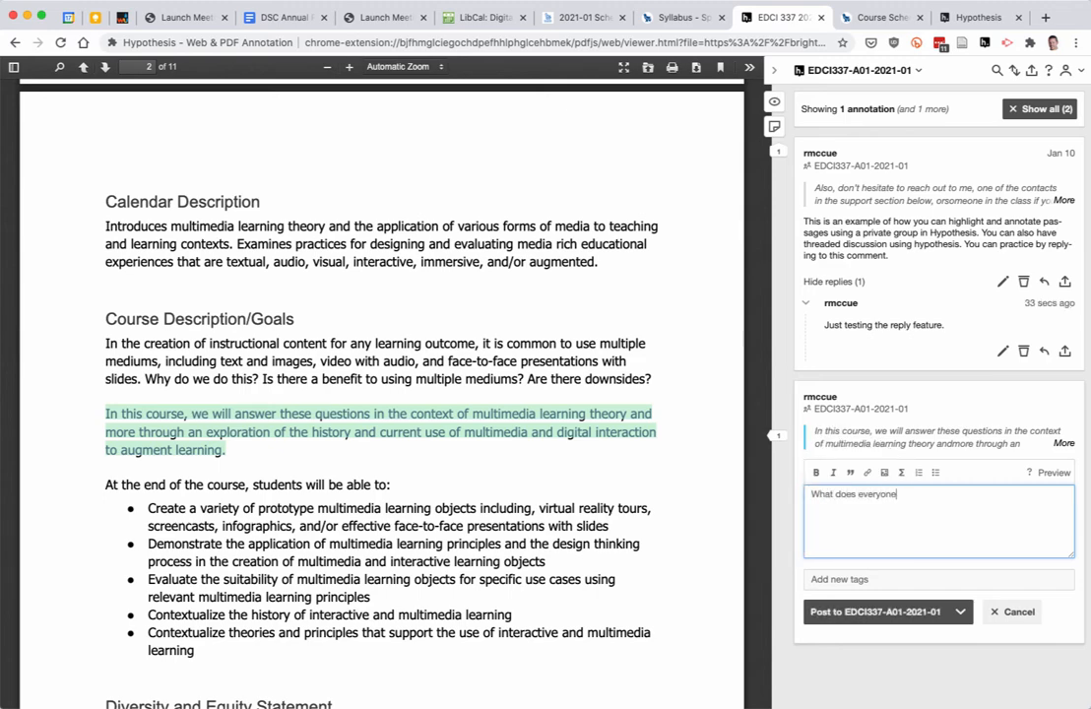
{"action": "type", "text": "think about"}
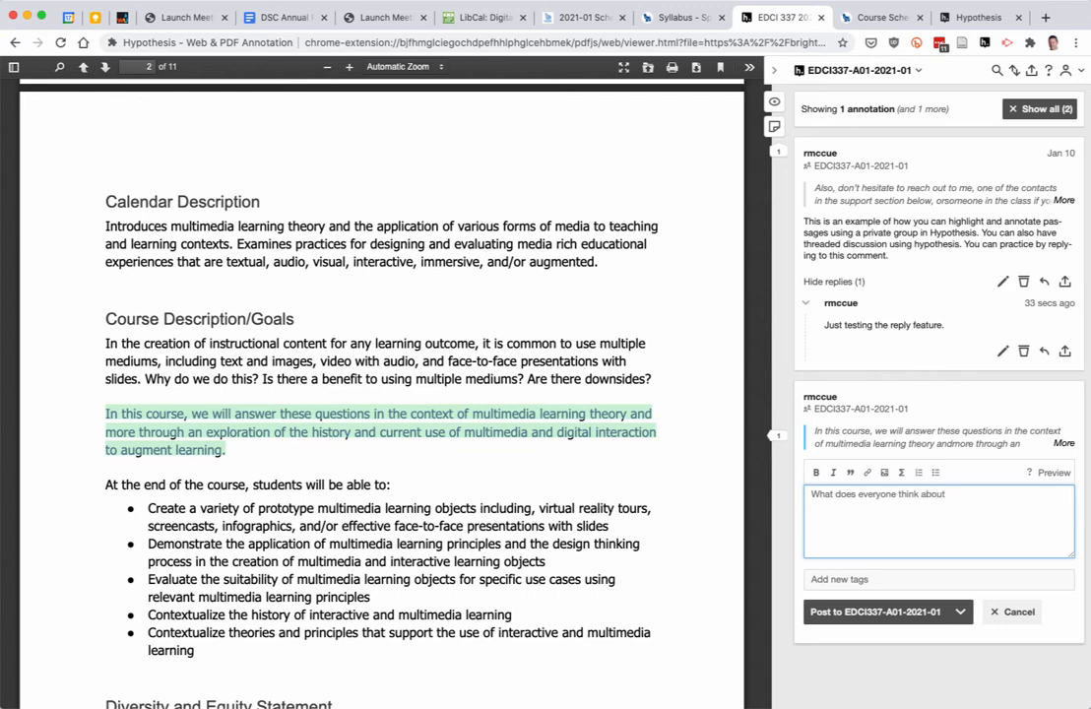
{"action": "type", "text": "these q"}
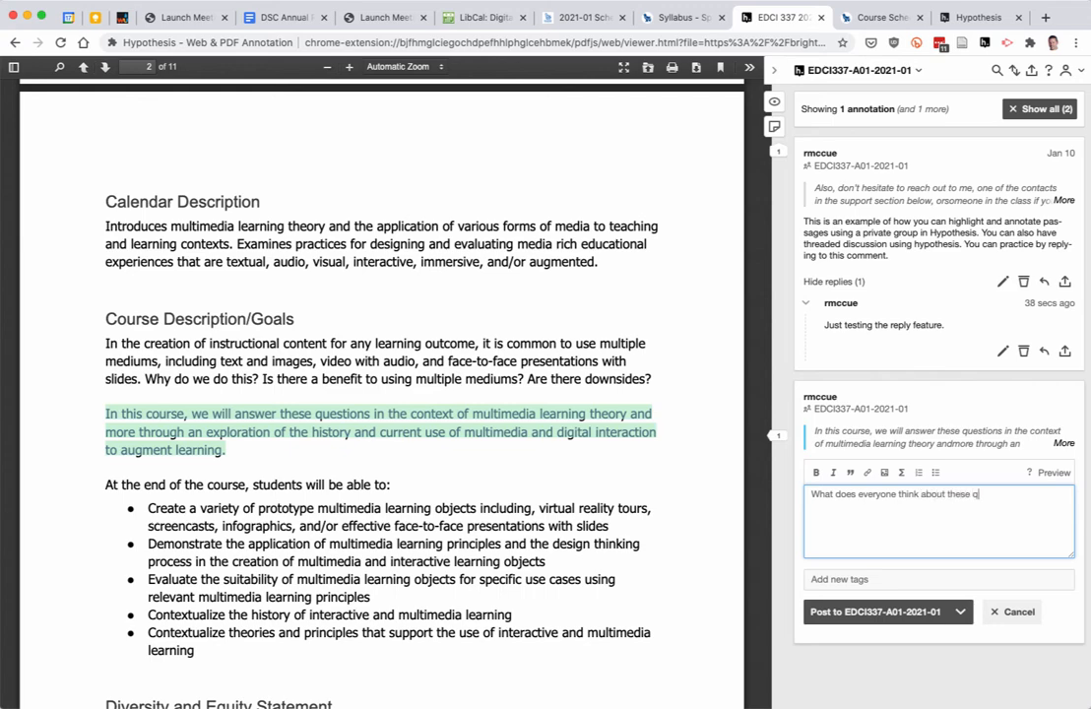
{"action": "type", "text": "uestions?"}
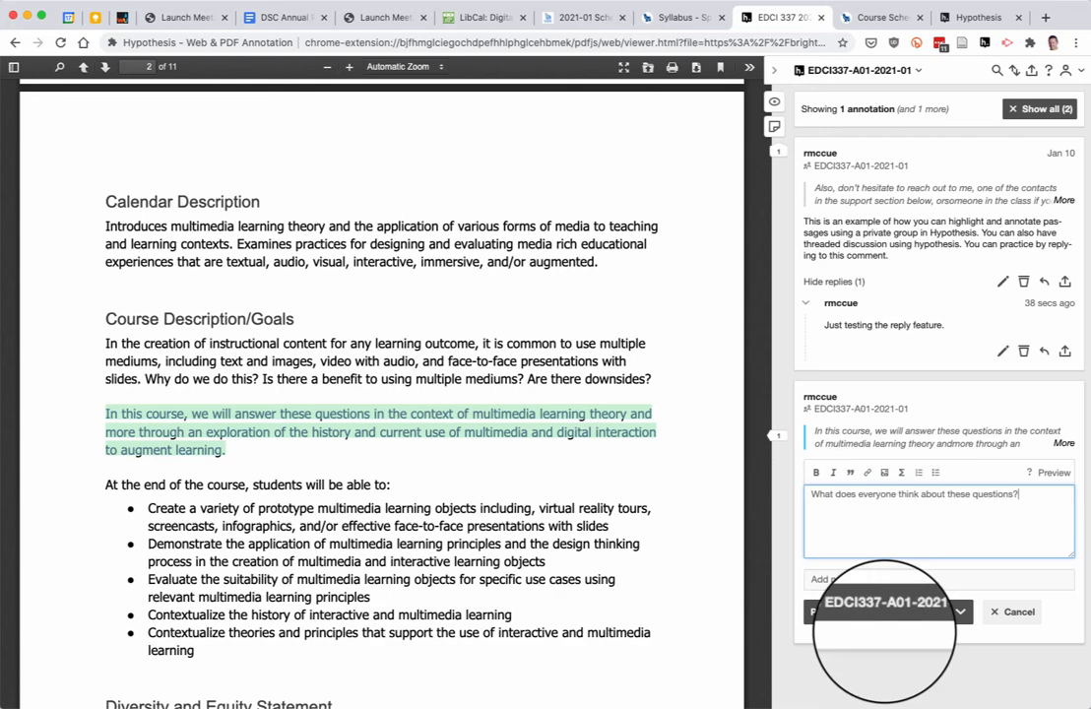